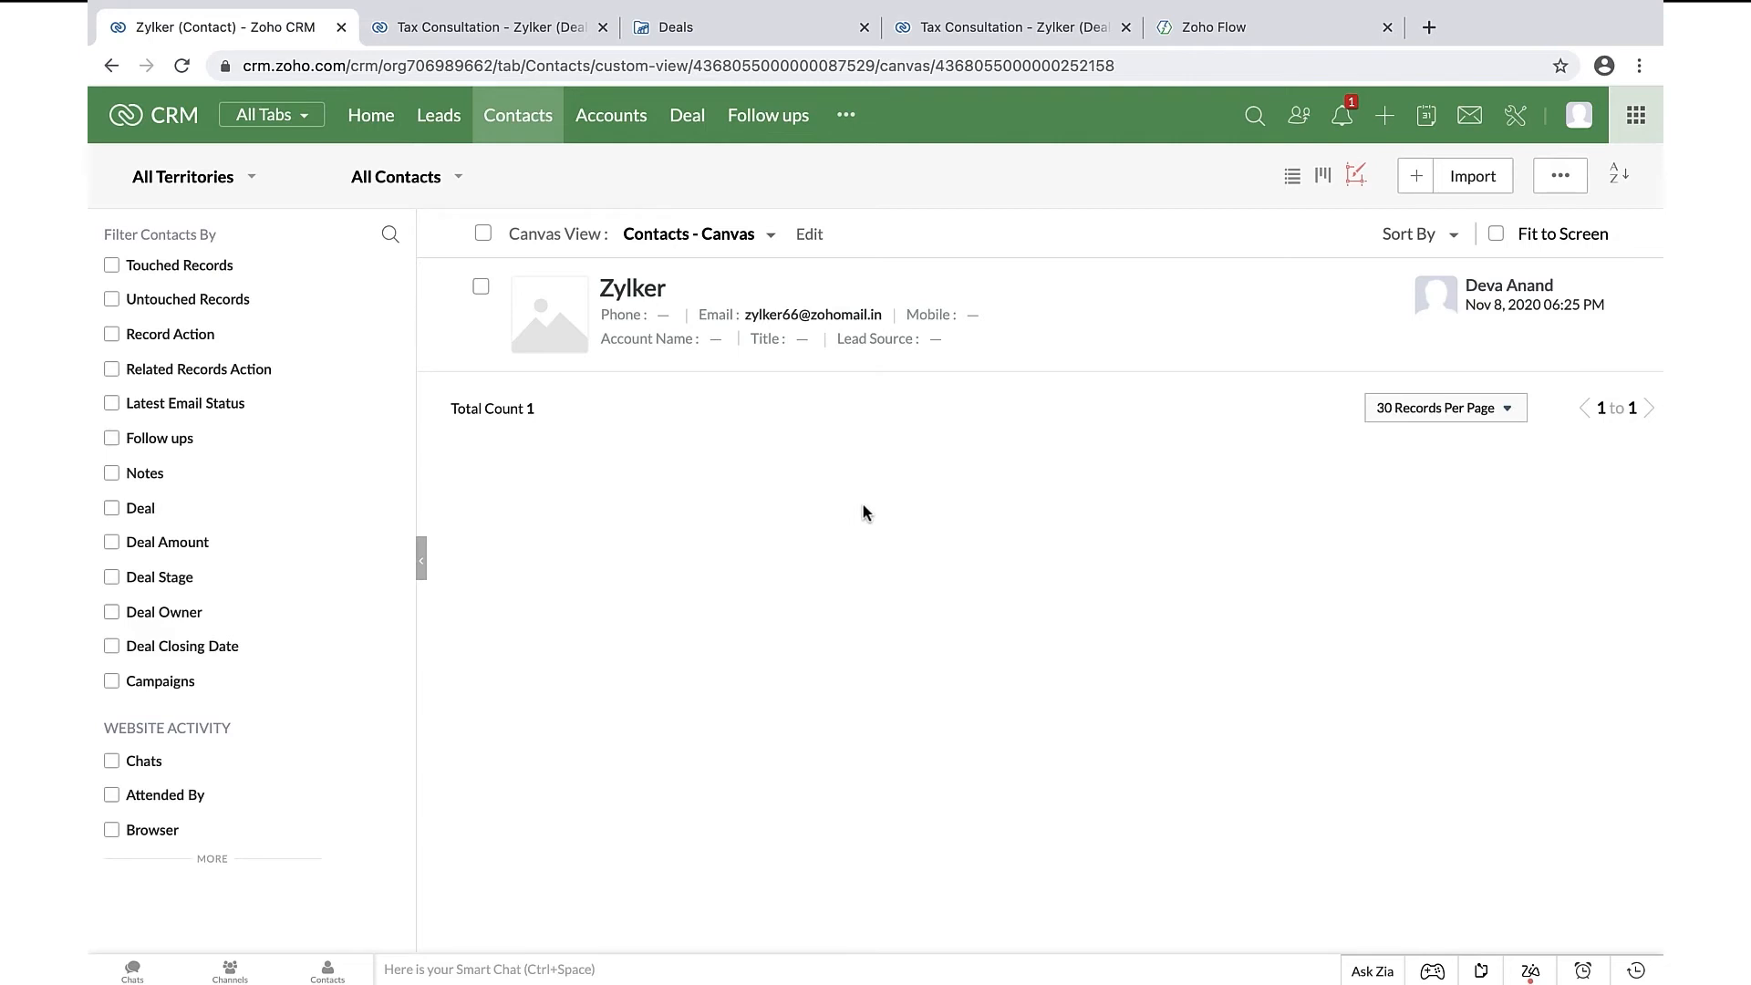
{"action": "mouse_move", "coordinate": [864, 513]}
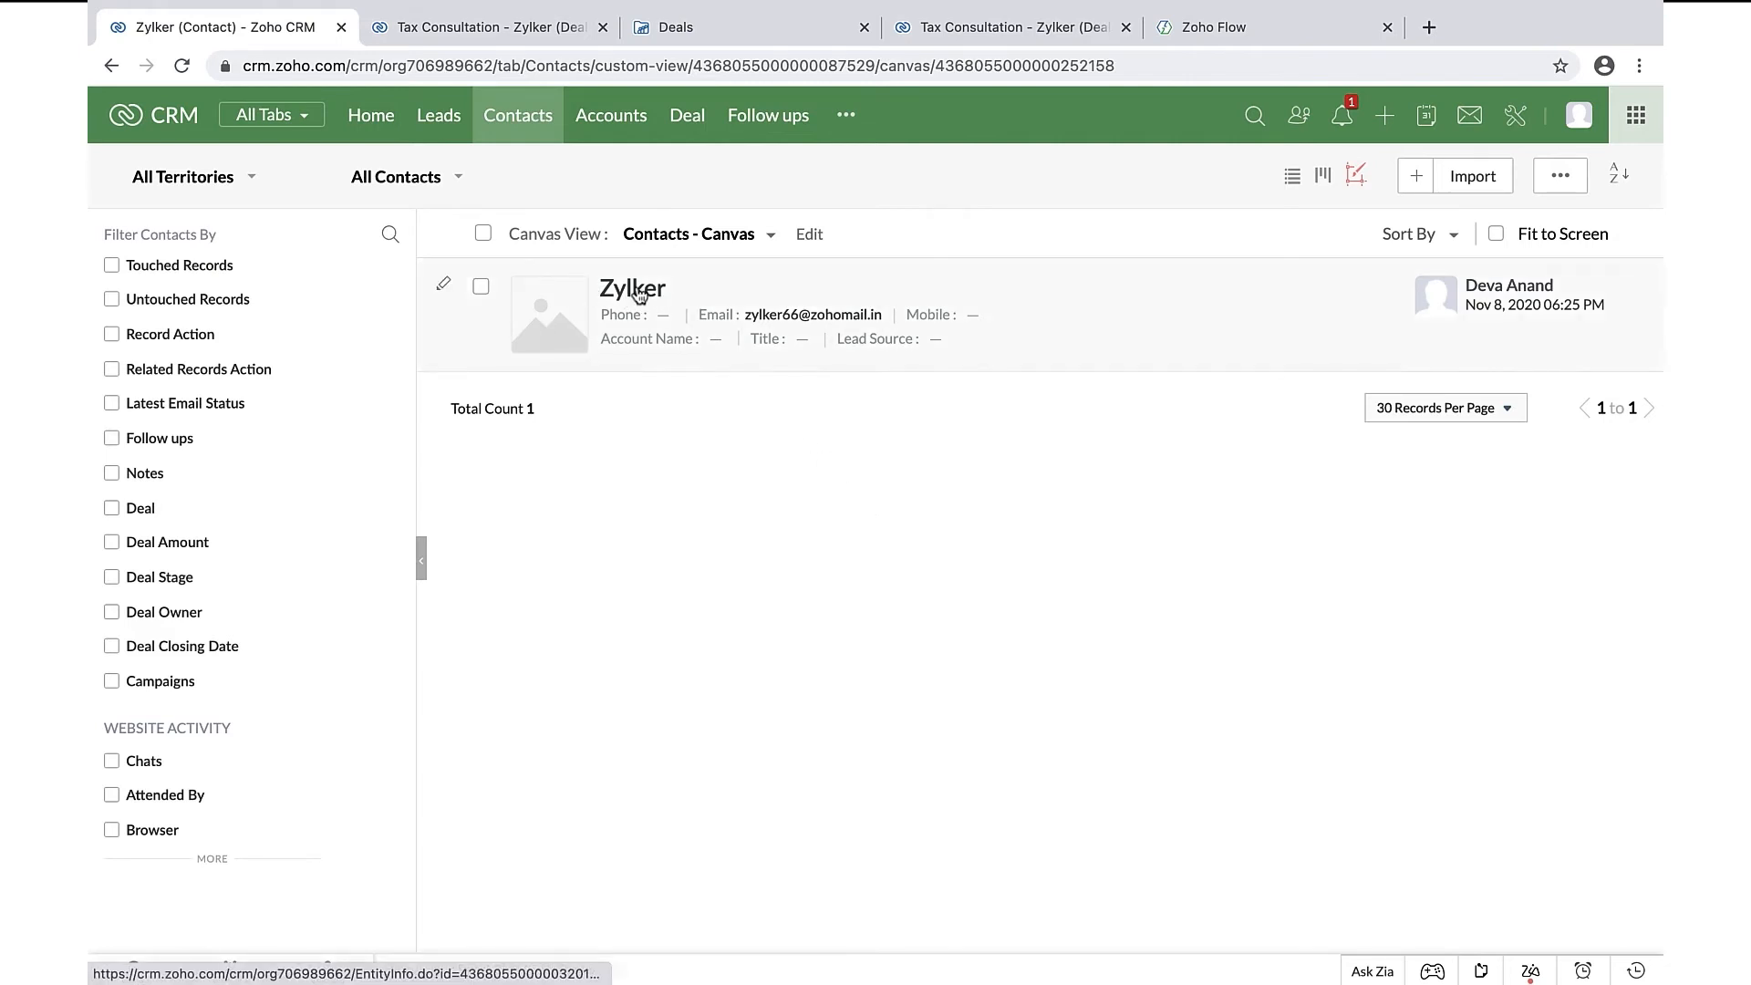
Open the Zylker contact record showing its Tax Consultation deal in Clarification
{"action": "left_click", "coordinate": [633, 288]}
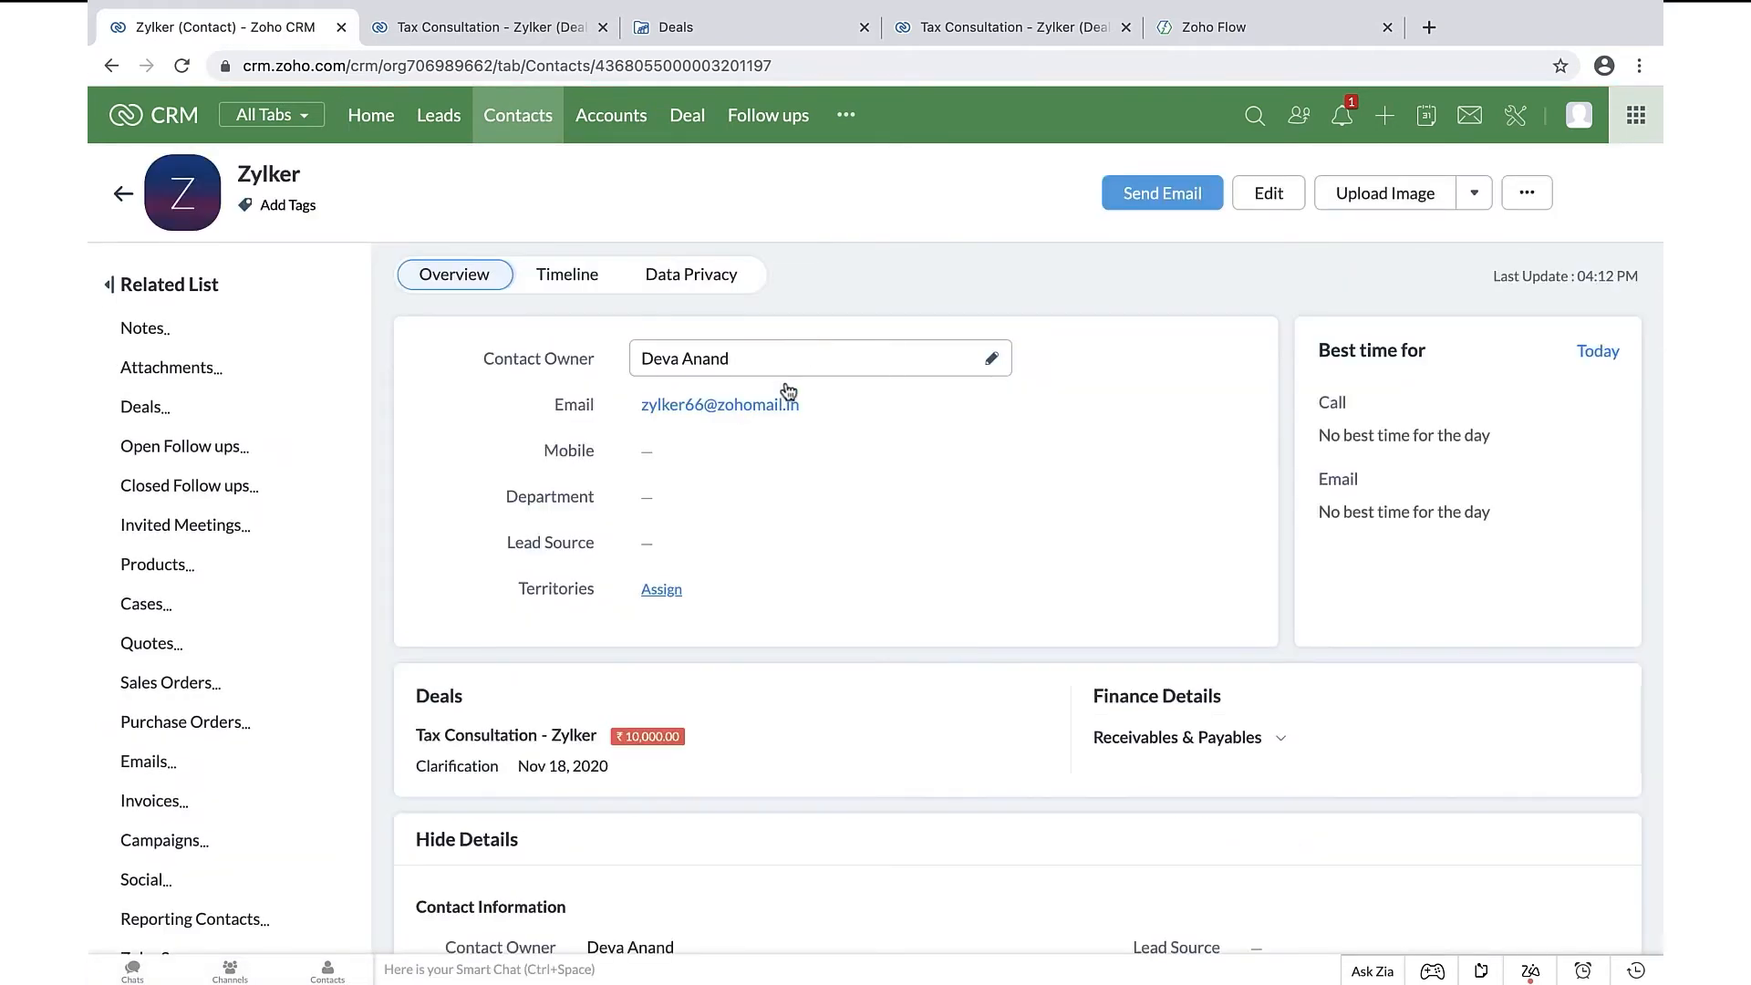
Switch from the WorkDrive Deals folder to the Tax Consultation - Zylker deal record
{"action": "scroll", "scroll_direction": "down", "scroll_amount": 3}
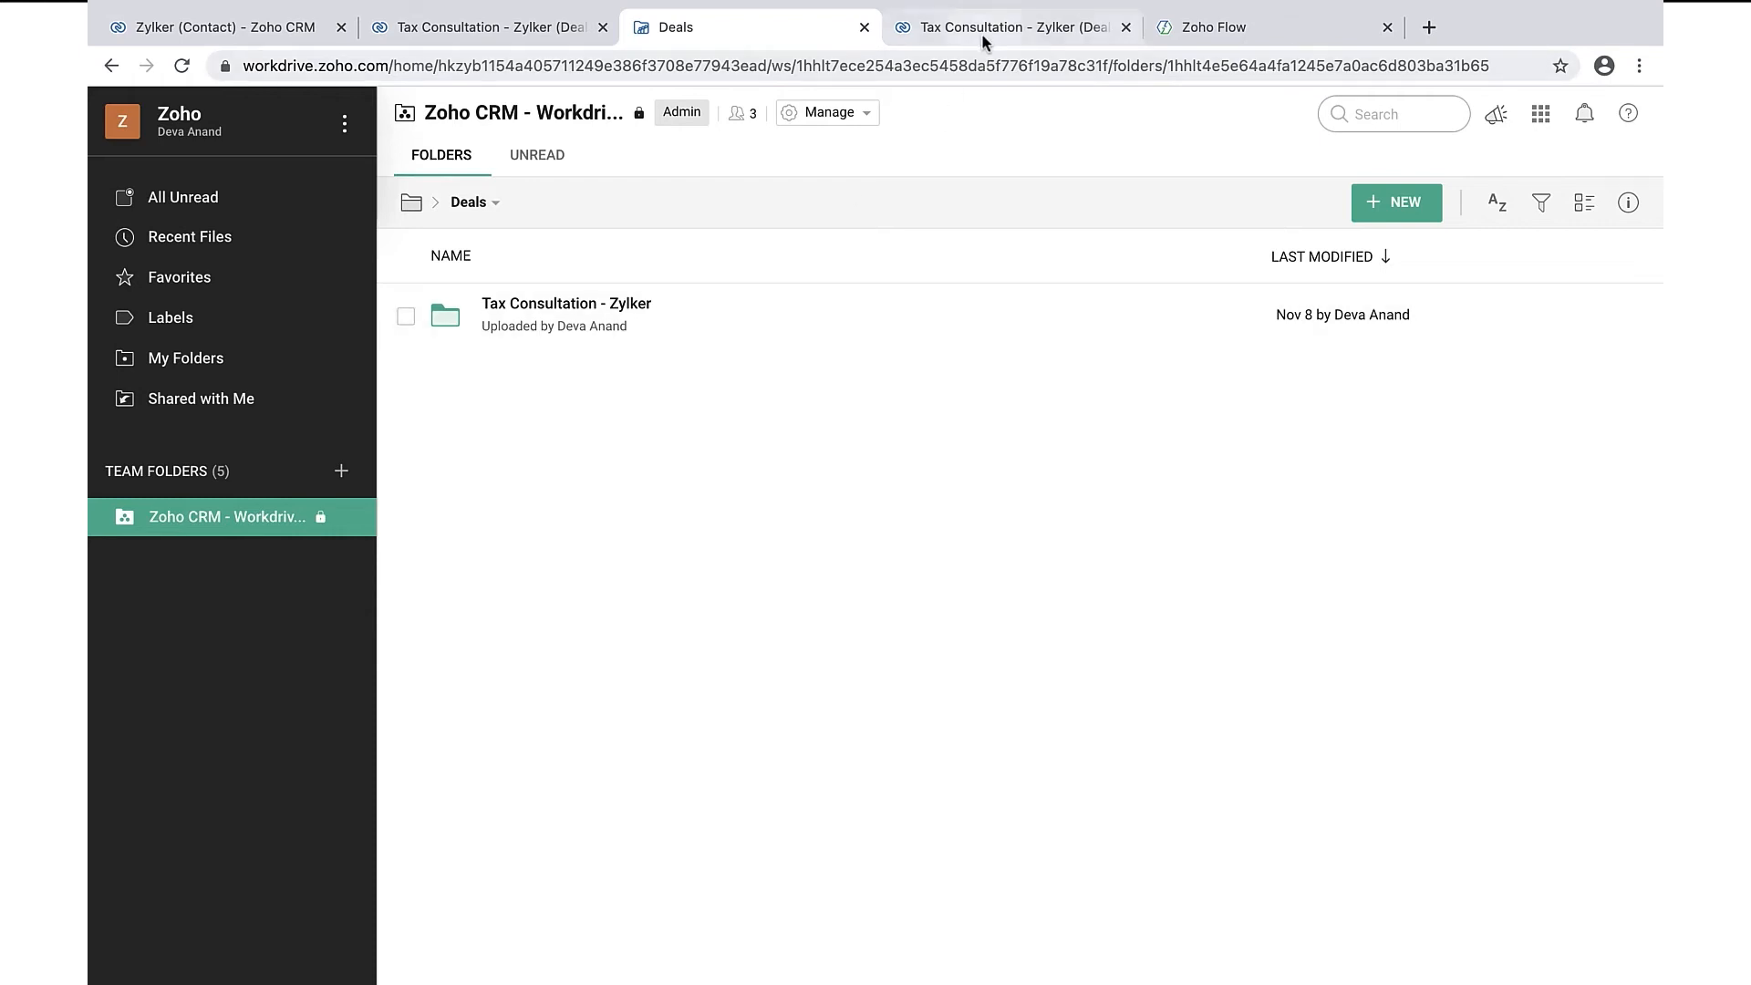
{"action": "left_click", "coordinate": [1005, 27]}
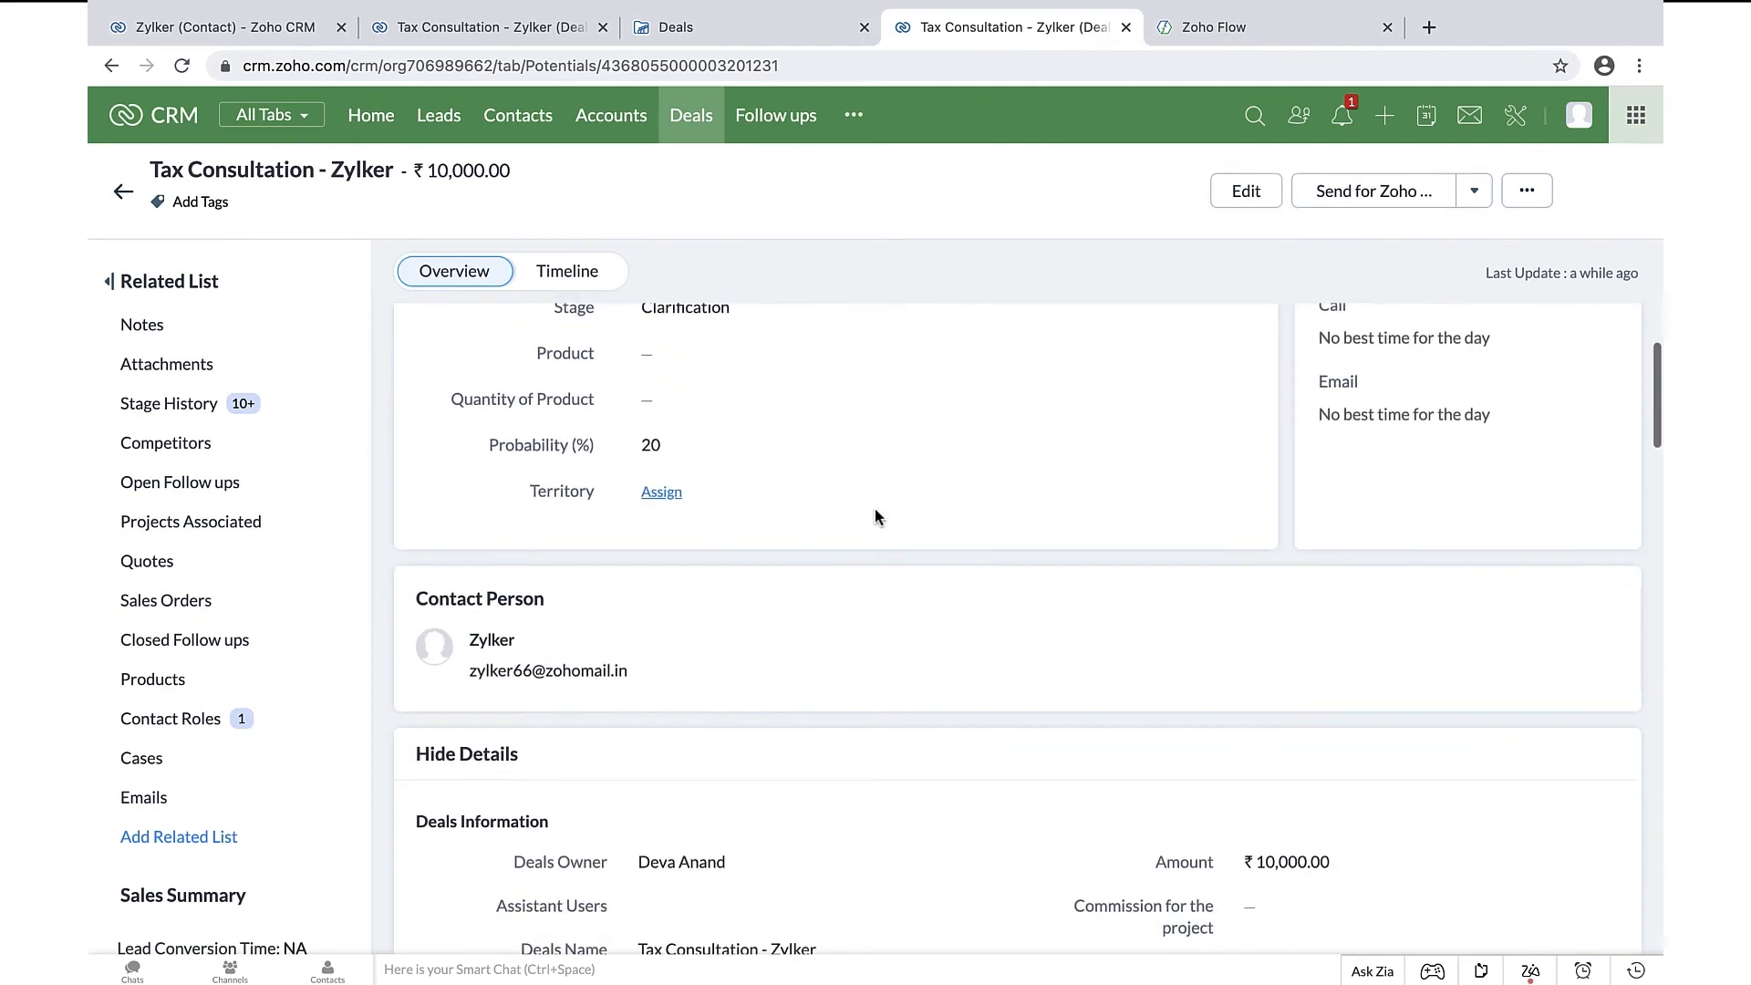
Advance the deal to Documents Collection, probability 40% and expected revenue ₹4,000
{"action": "scroll", "scroll_direction": "down", "scroll_amount": 3}
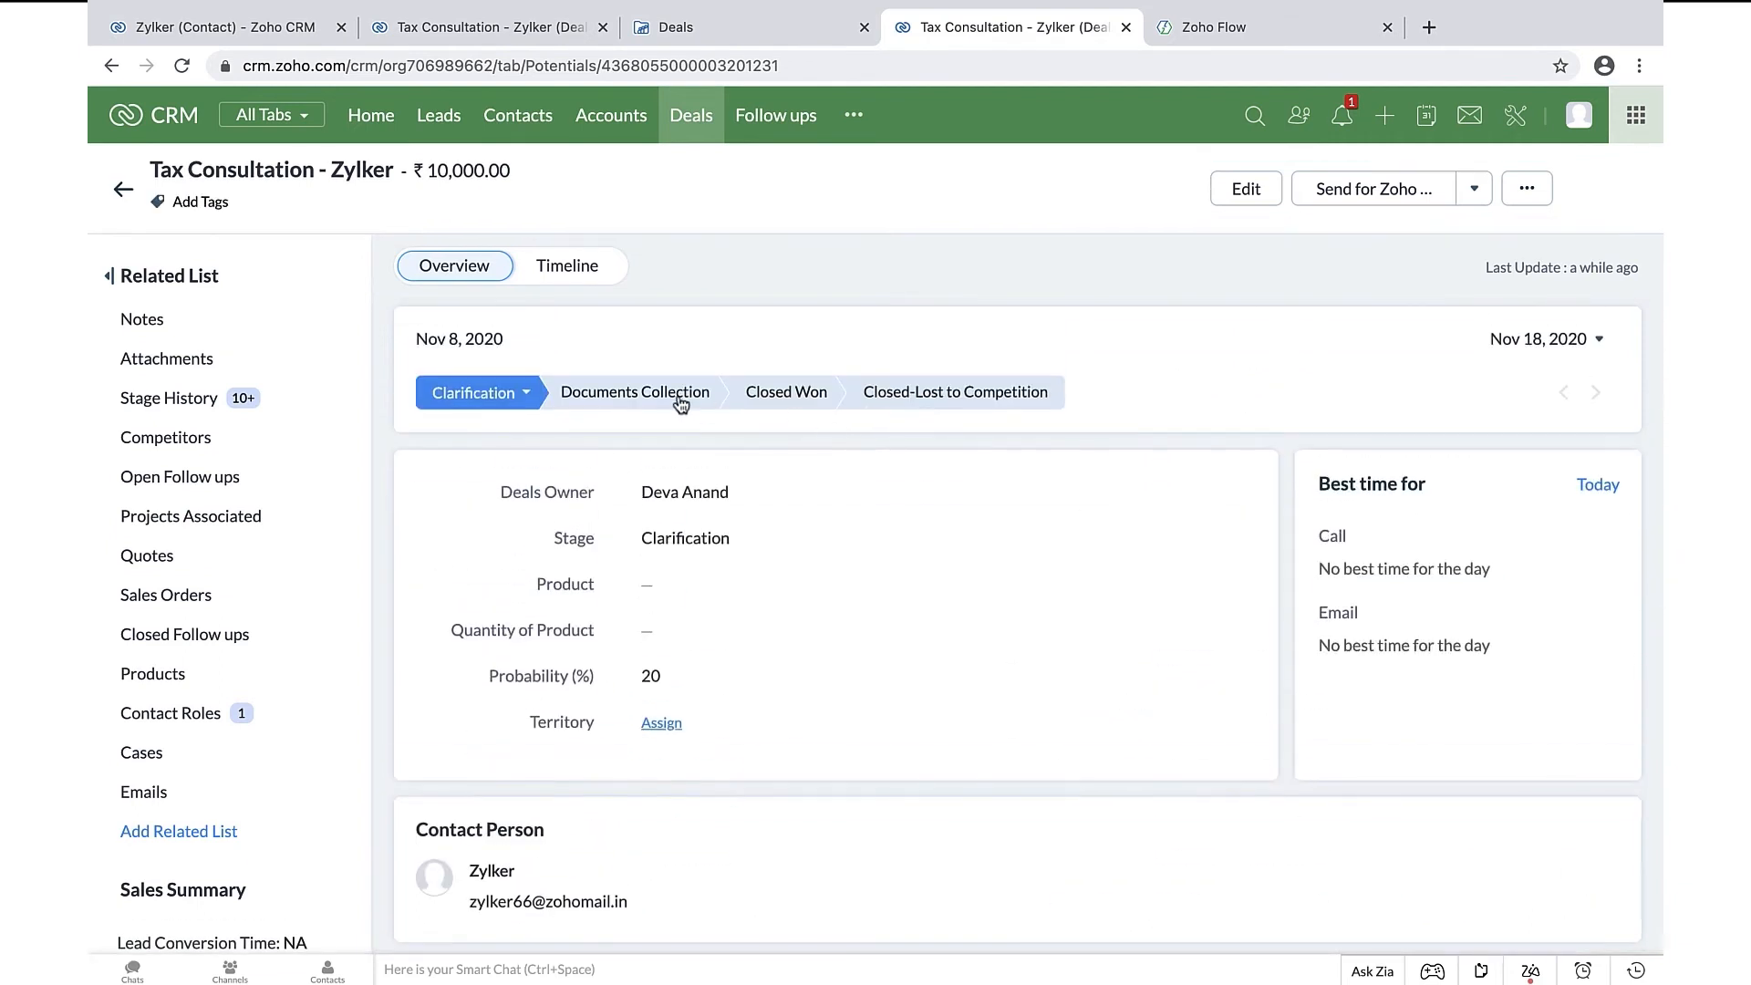
{"action": "left_click", "coordinate": [635, 392]}
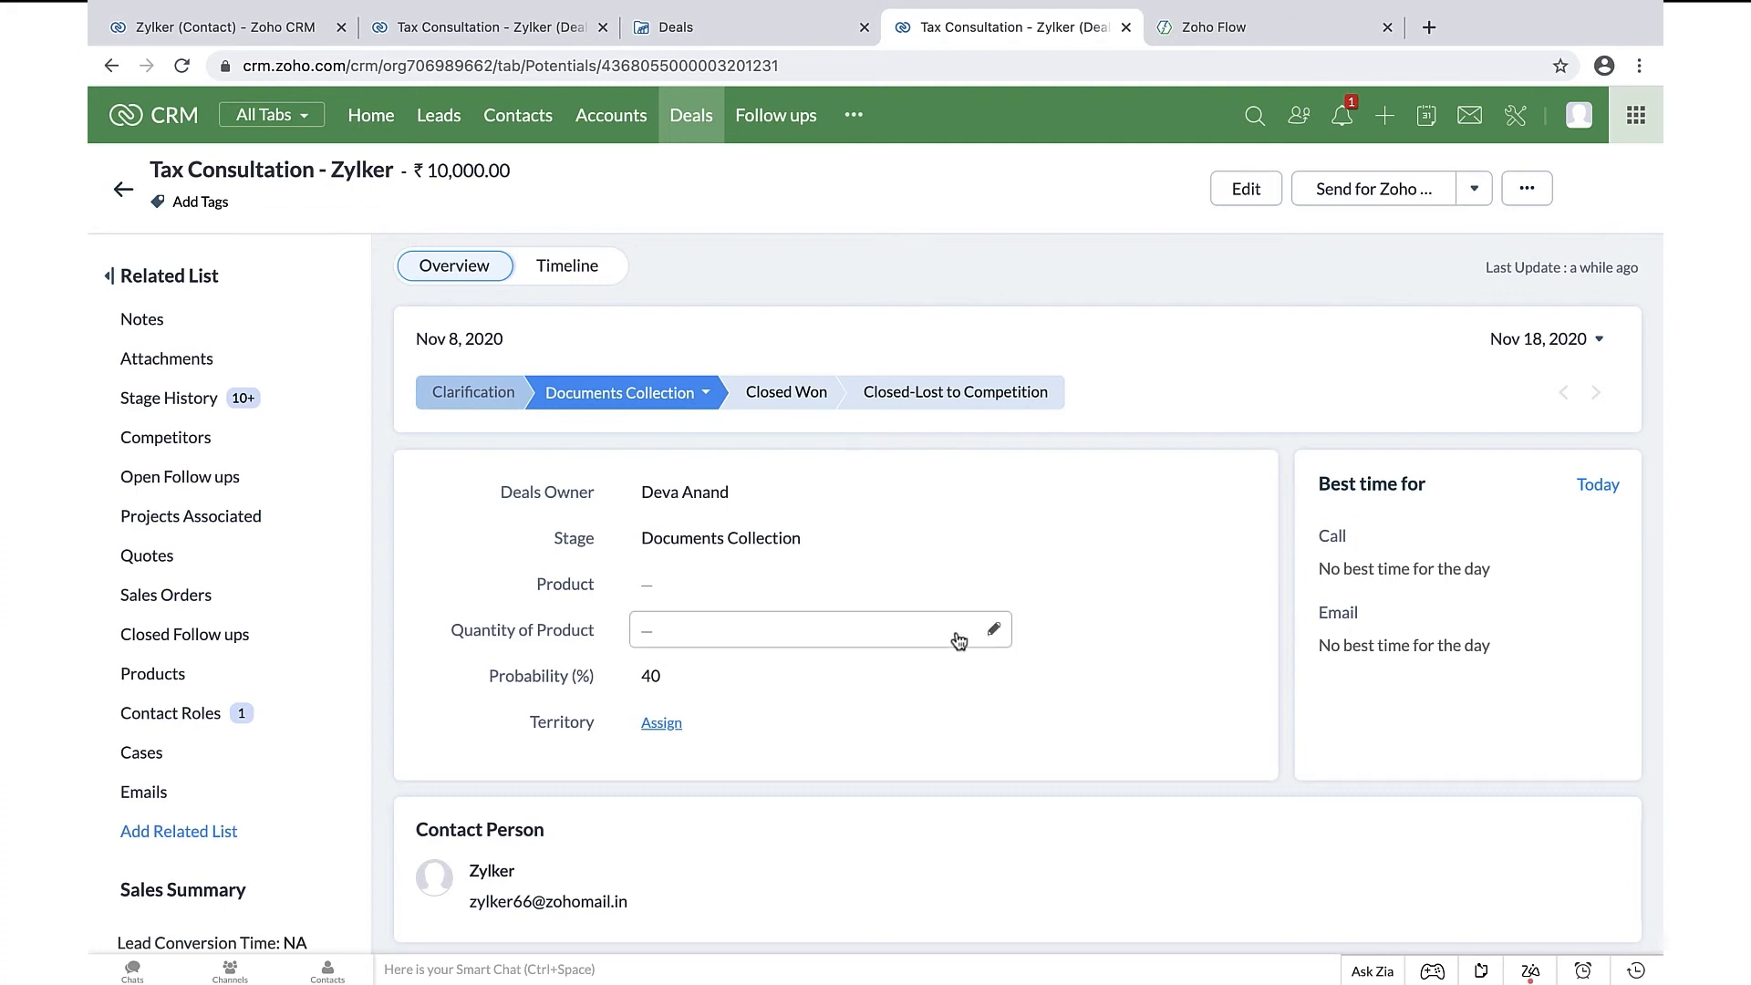
{"action": "scroll", "scroll_direction": "down", "scroll_amount": 3}
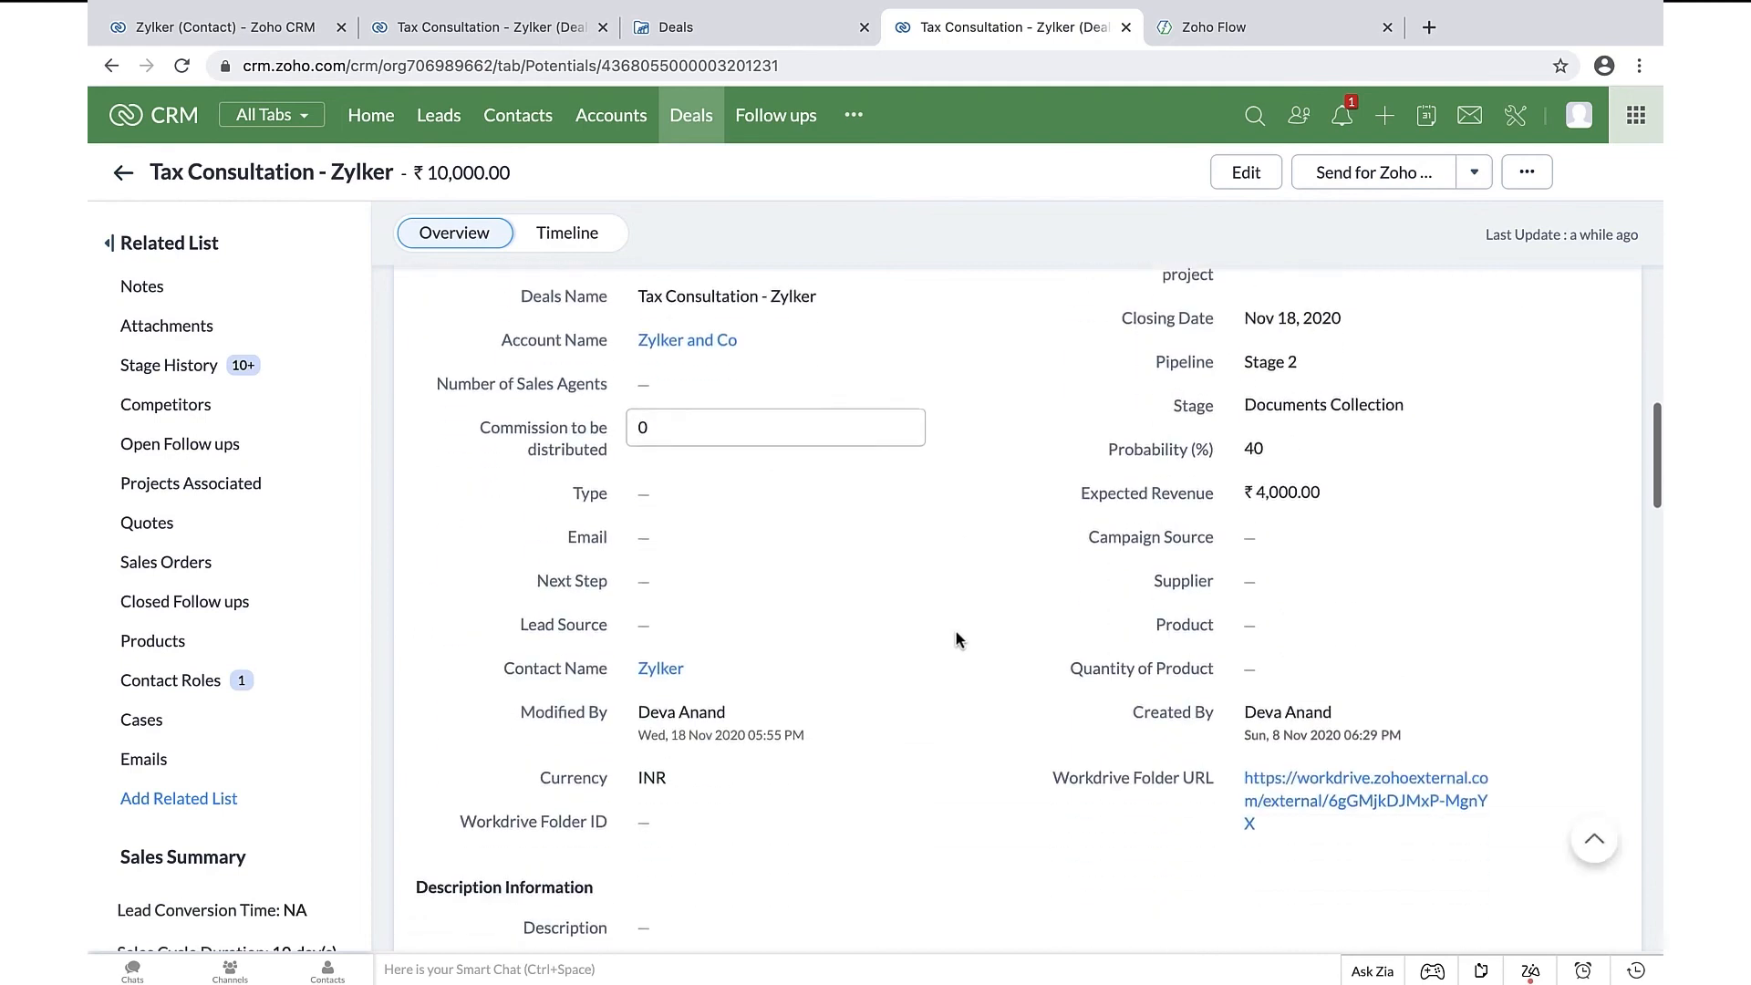
{"action": "scroll", "scroll_direction": "down", "scroll_amount": 3}
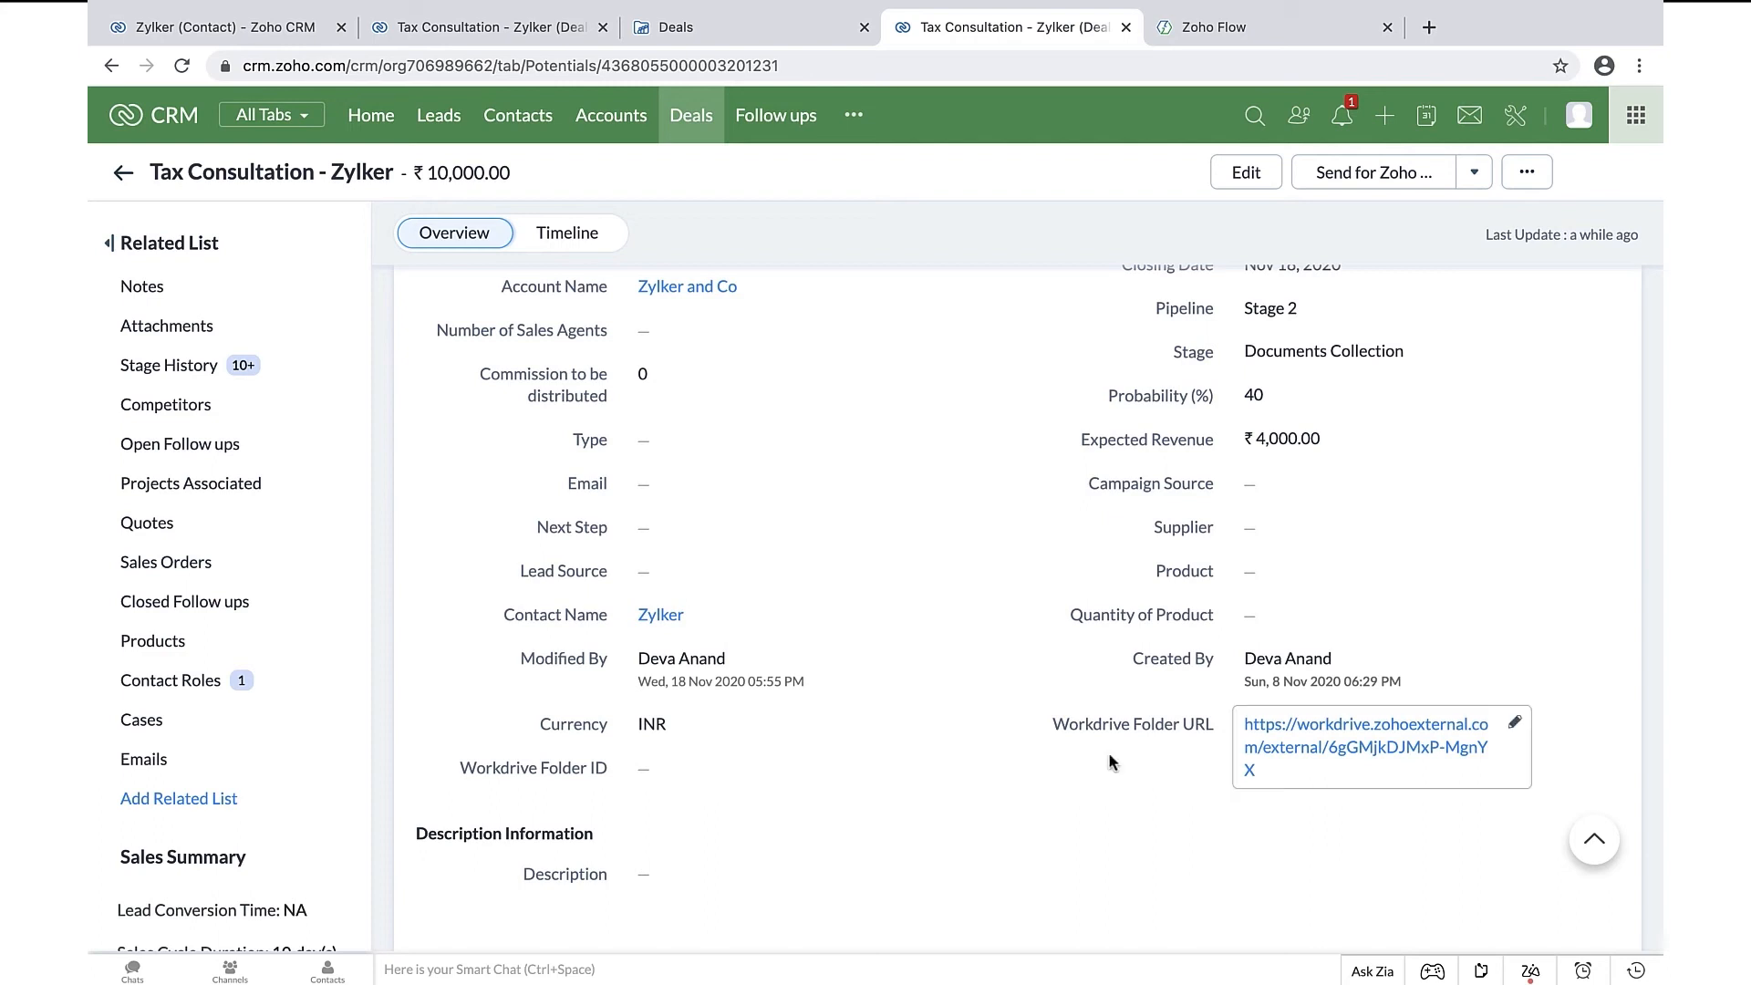
{"action": "mouse_move", "coordinate": [1193, 59]}
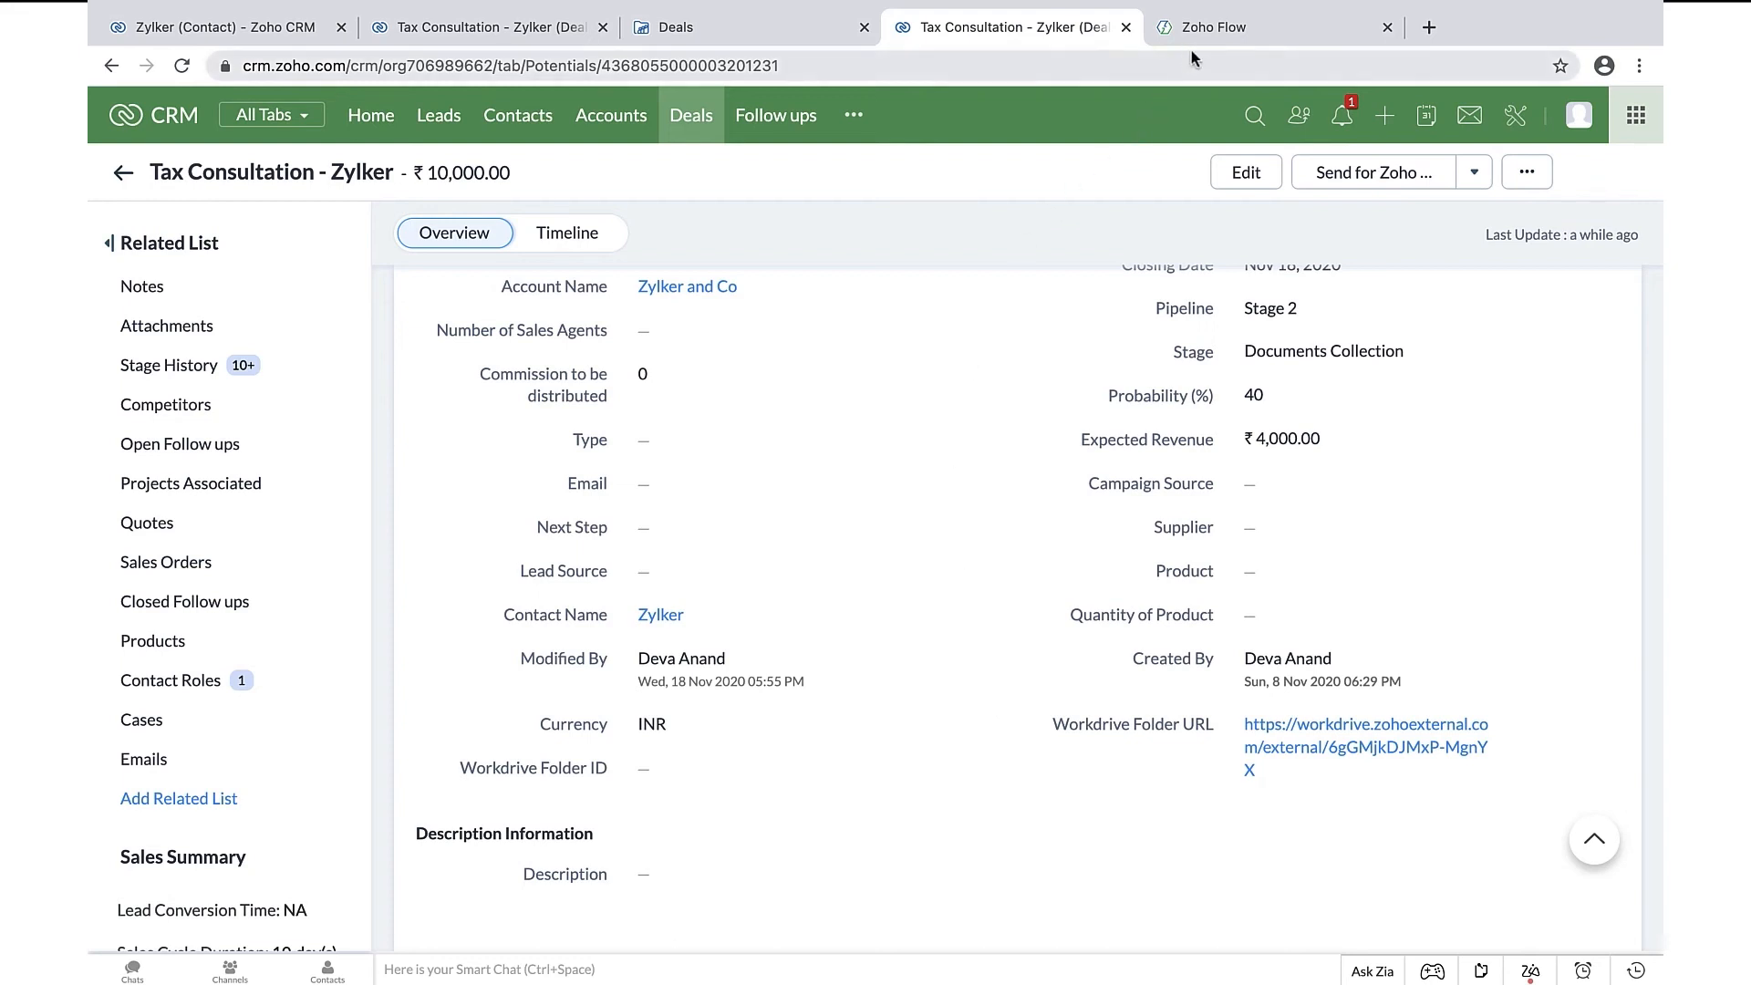
Switch to the CRM (Deals) to Workdrive flow with its trigger and three actions
{"action": "left_click", "coordinate": [1273, 27]}
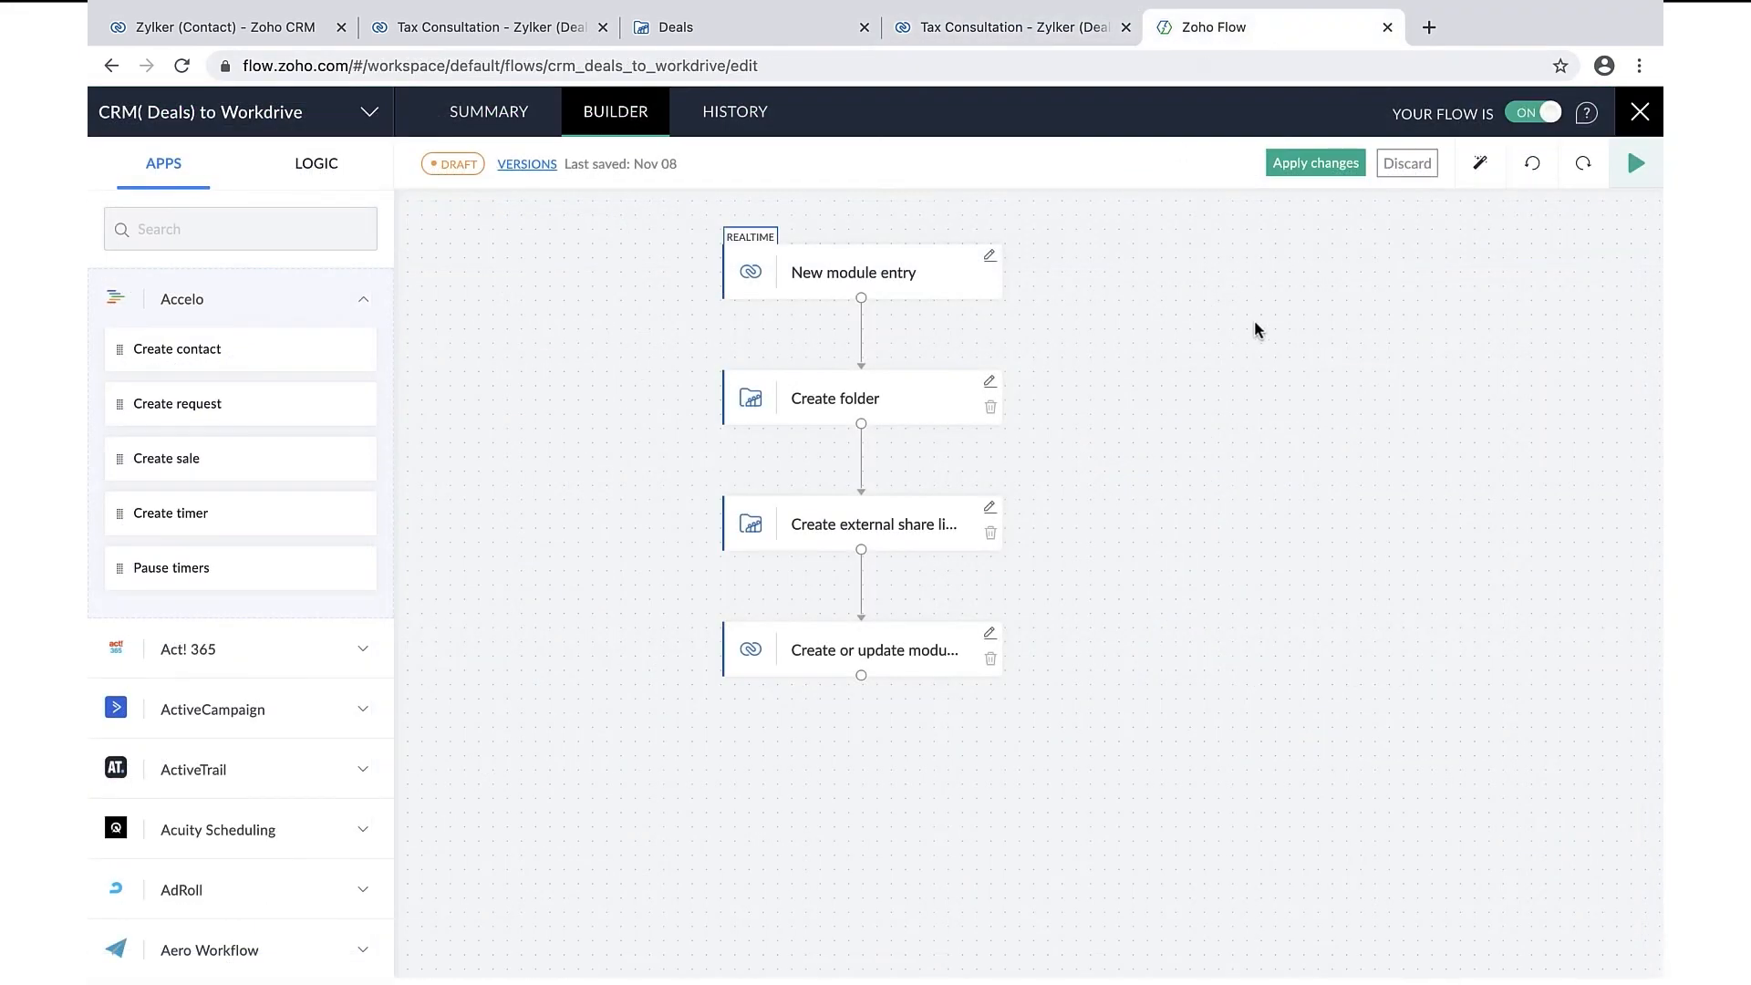
{"action": "mouse_move", "coordinate": [1003, 323]}
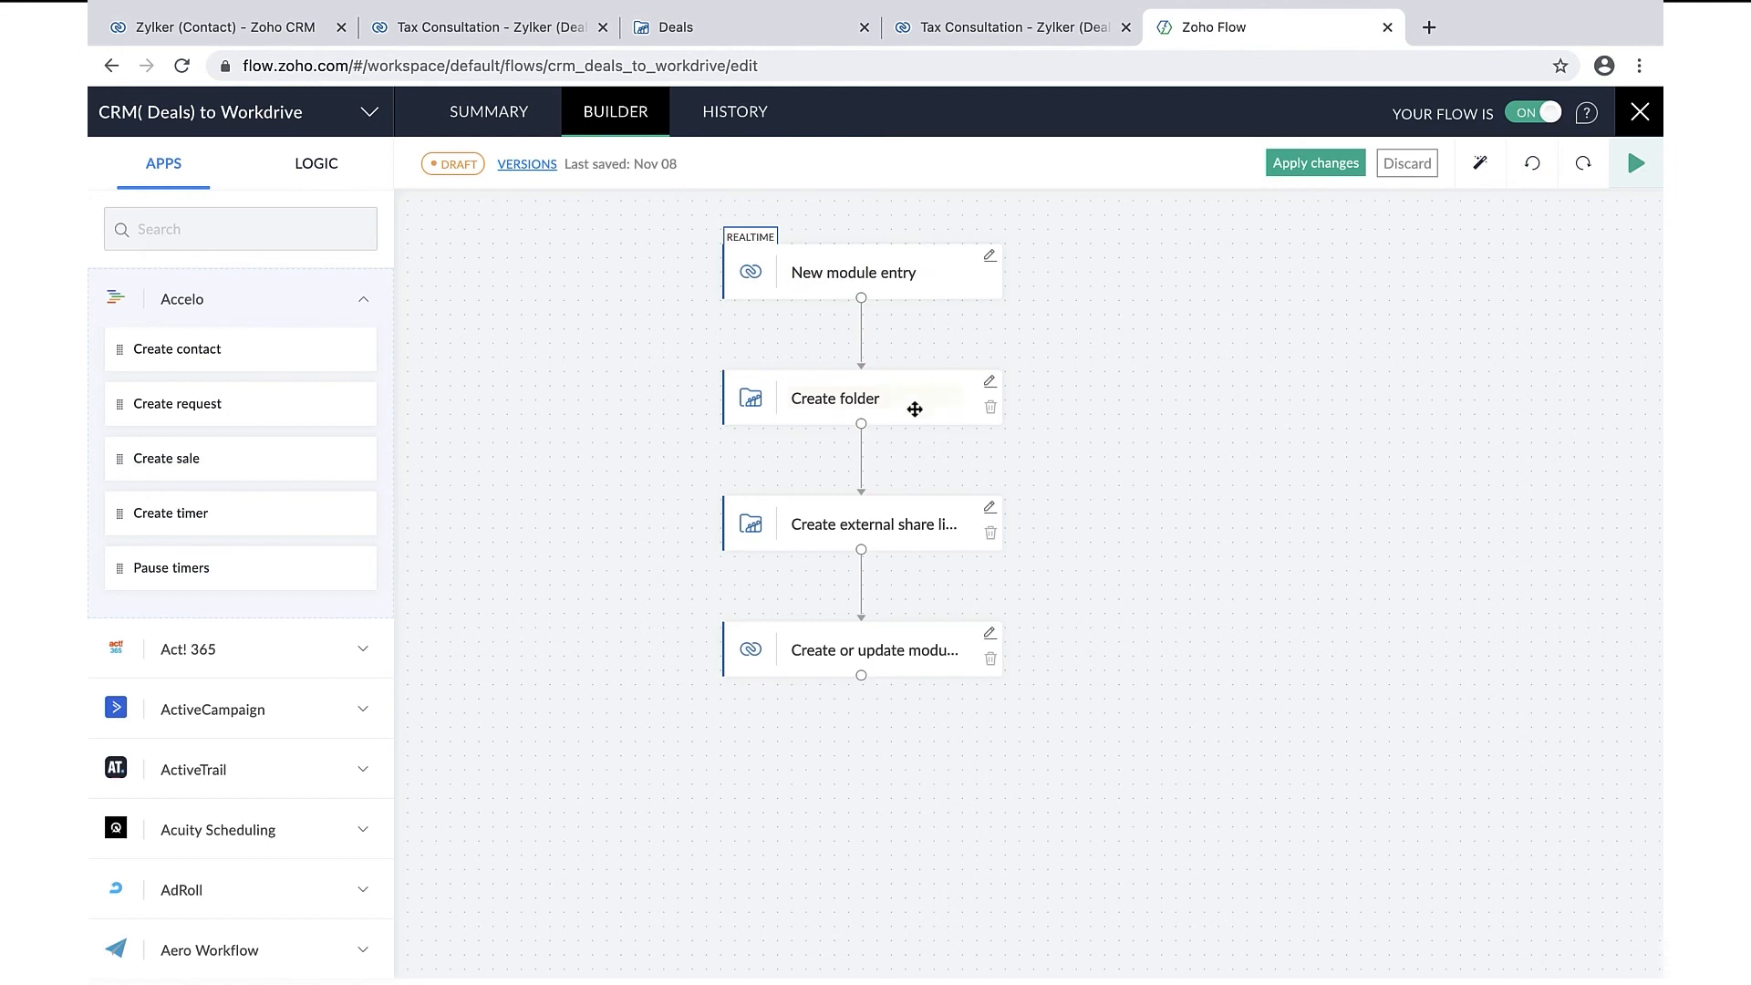
{"action": "mouse_move", "coordinate": [903, 440]}
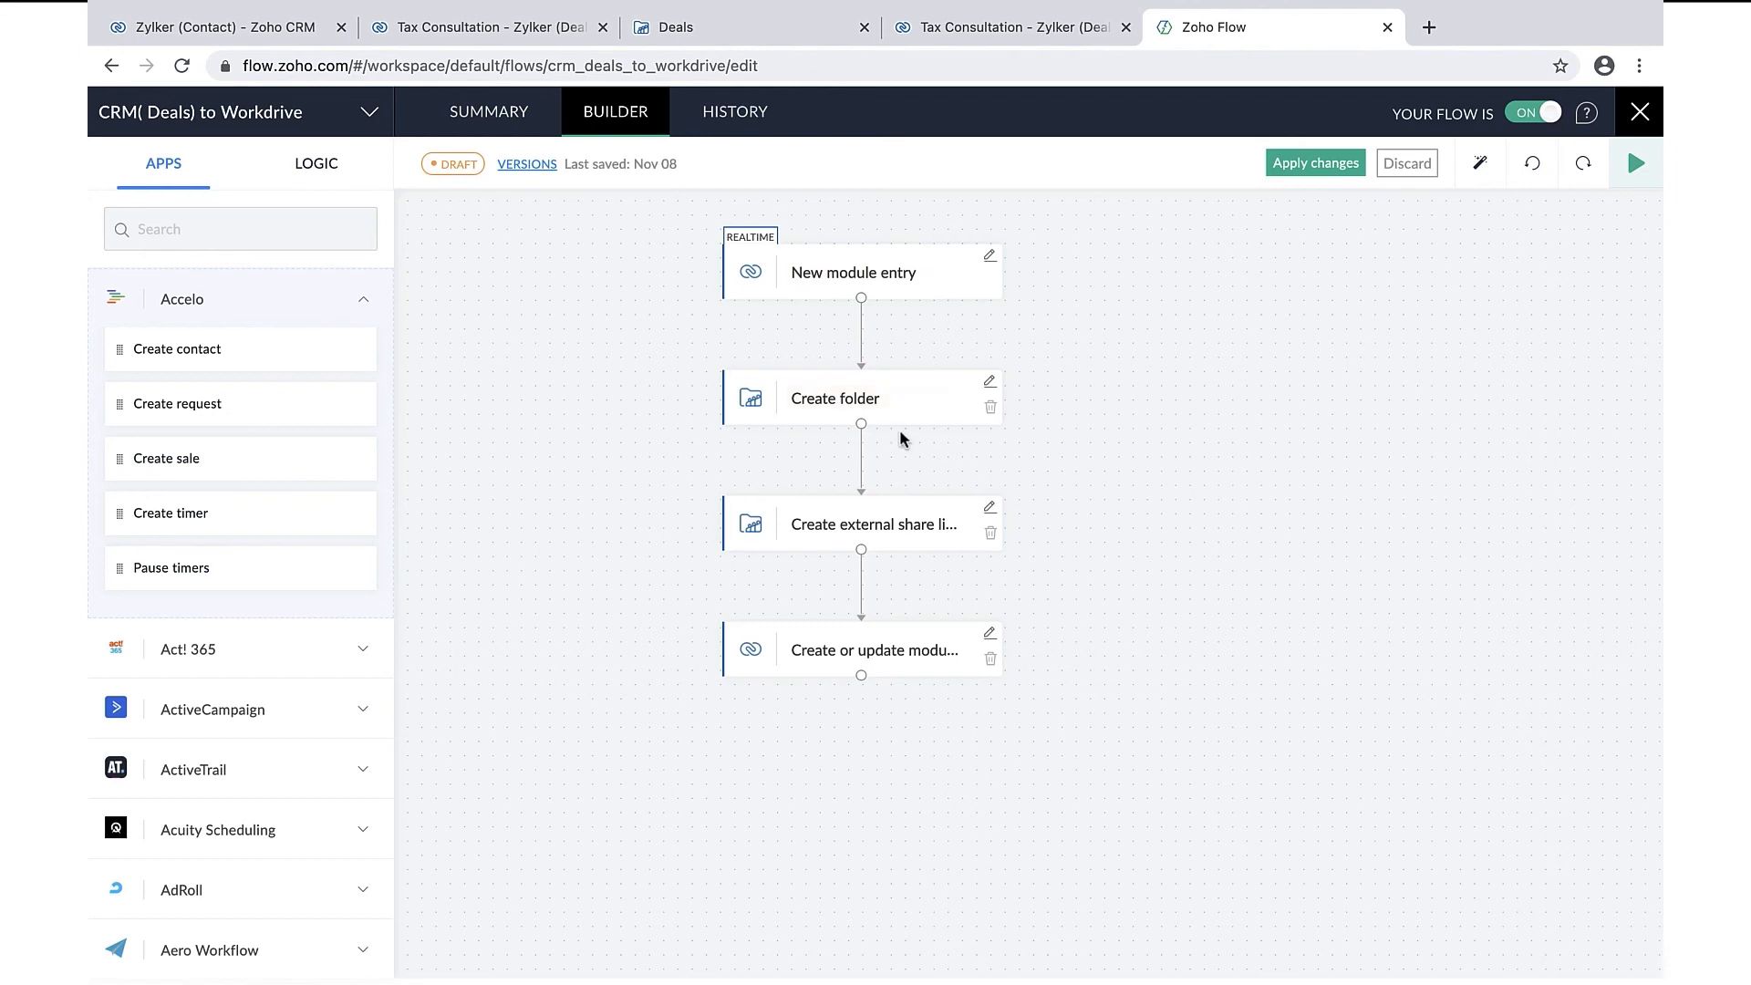
{"action": "mouse_move", "coordinate": [904, 574]}
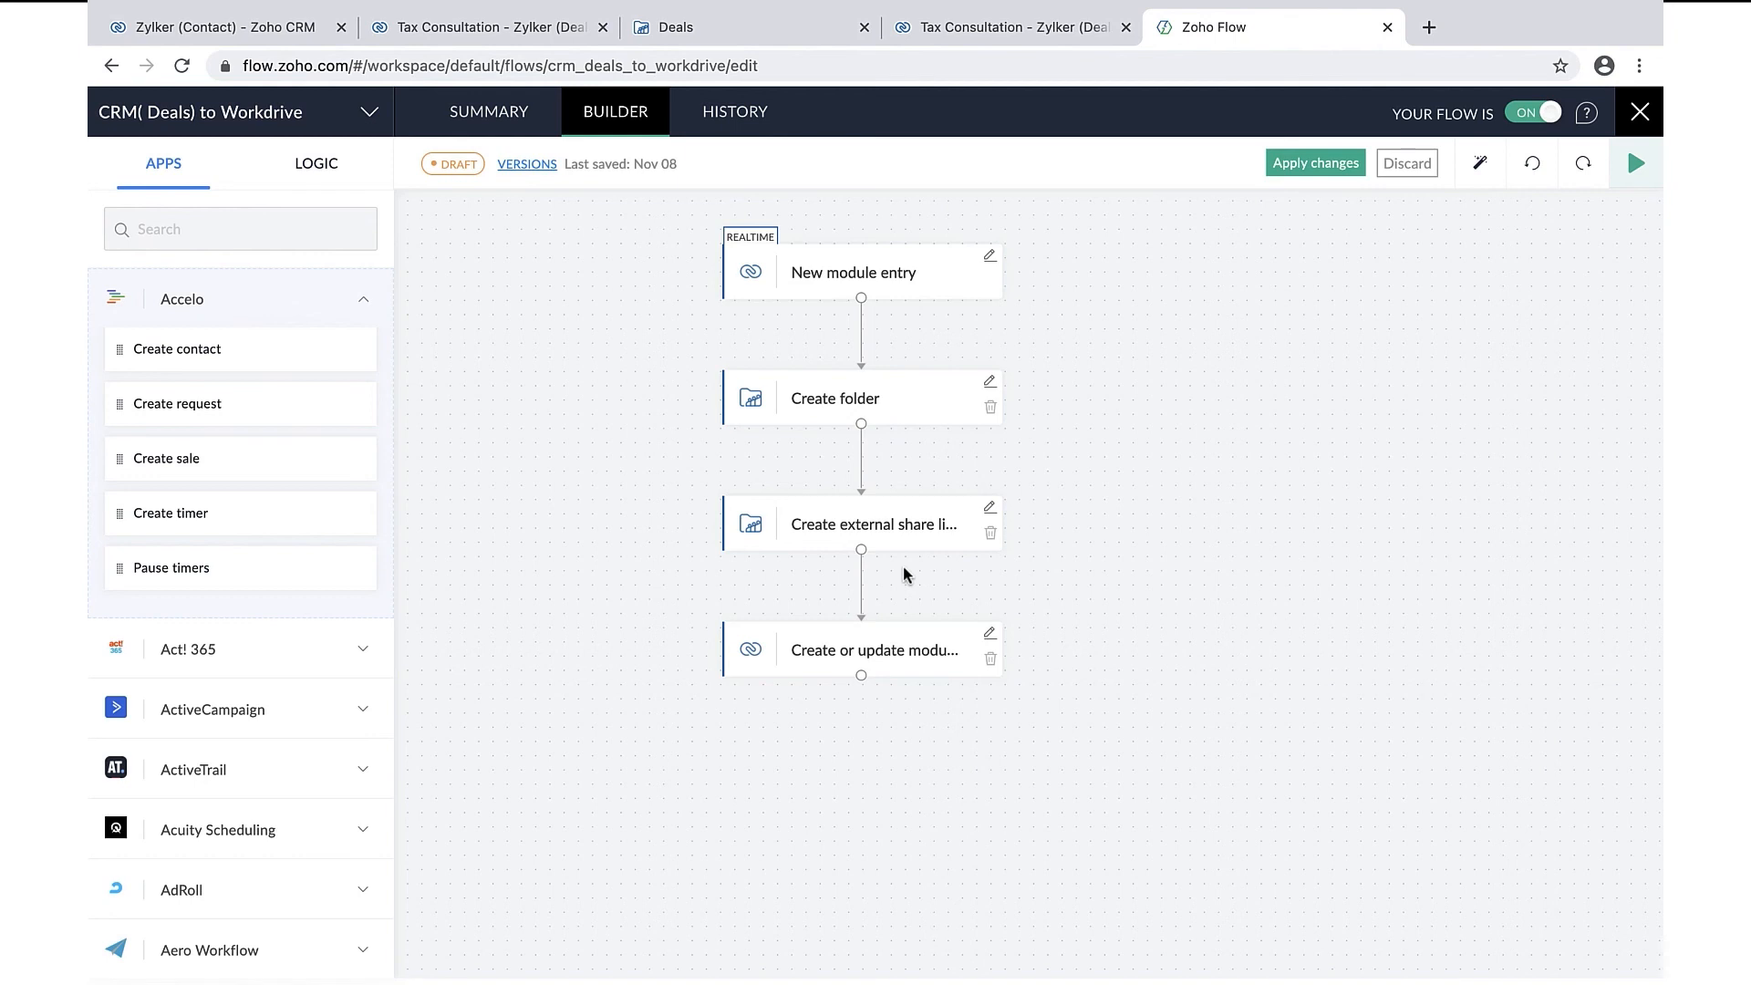
{"action": "mouse_move", "coordinate": [899, 689]}
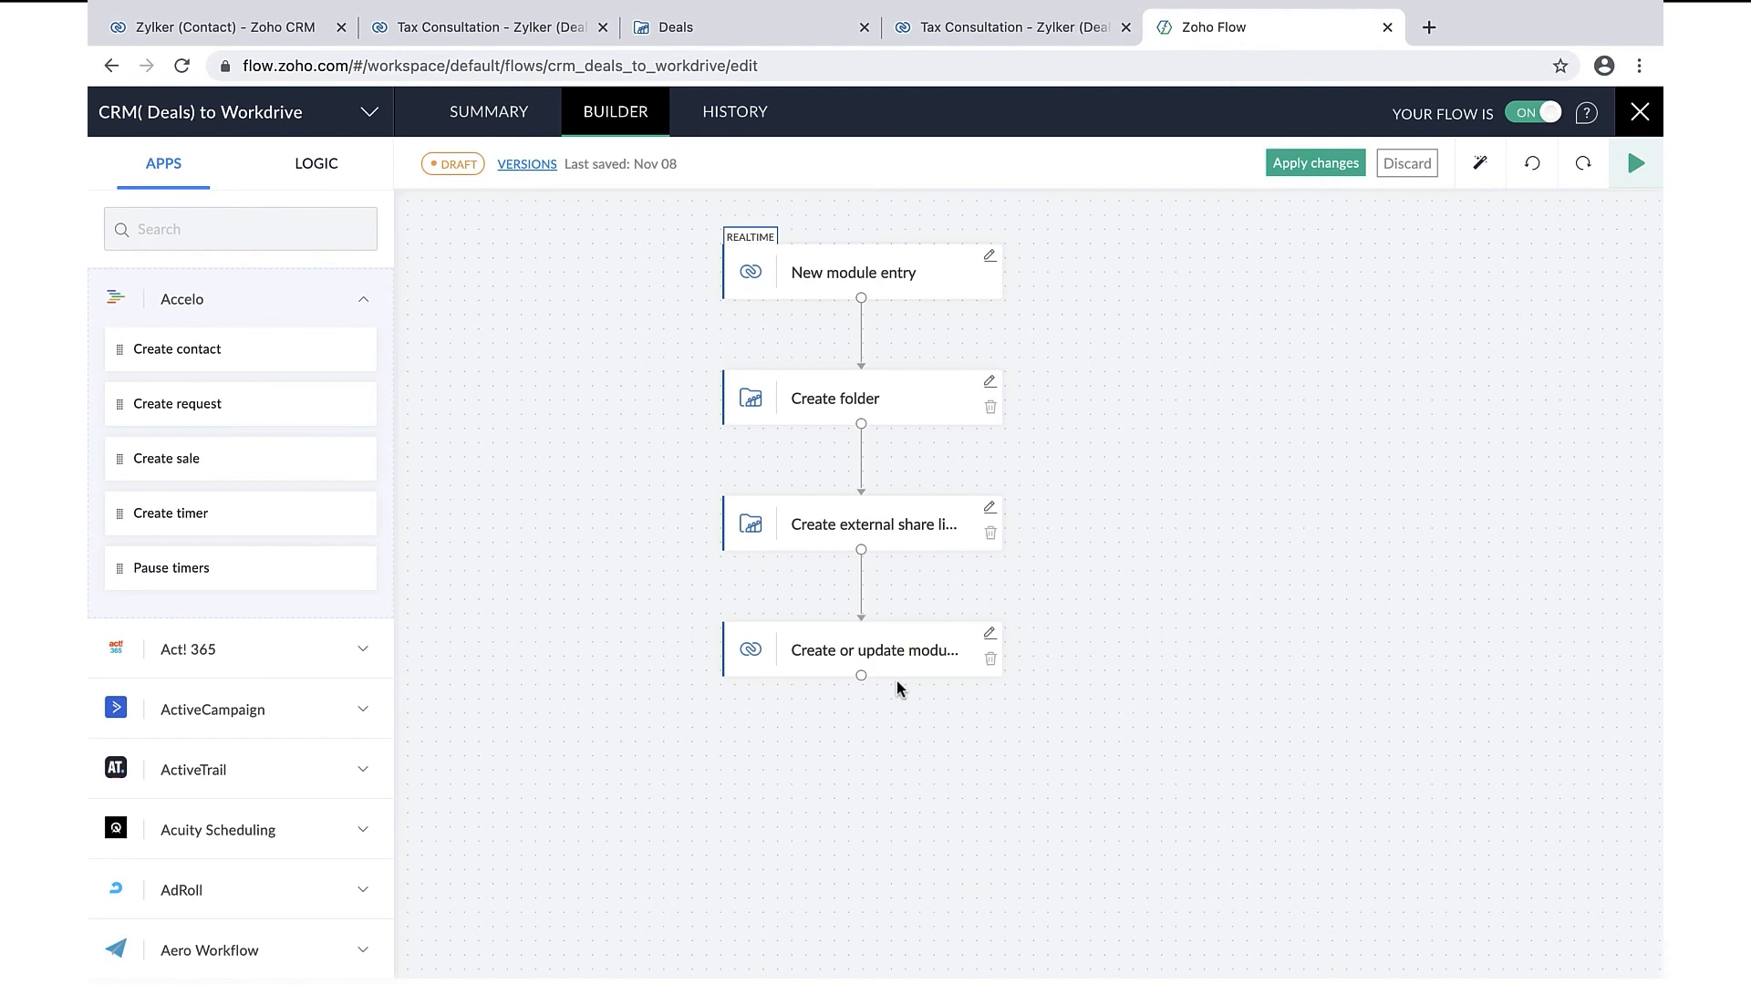
{"action": "mouse_move", "coordinate": [1032, 681]}
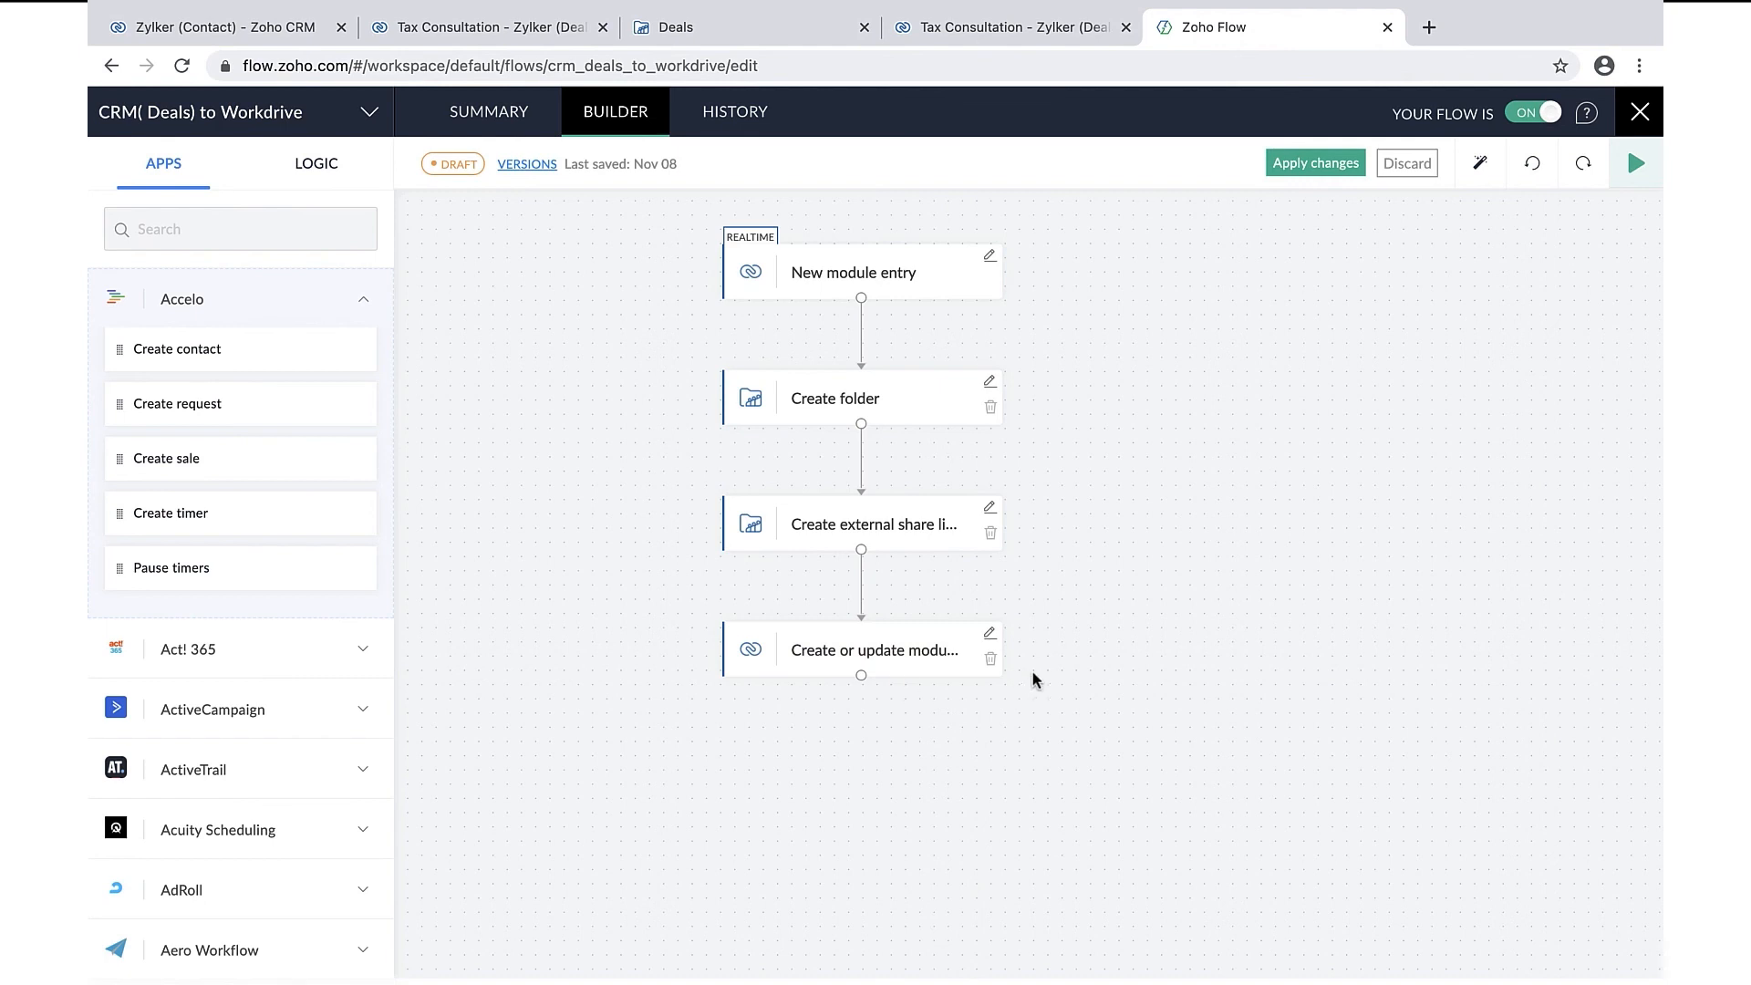
{"action": "mouse_move", "coordinate": [1091, 674]}
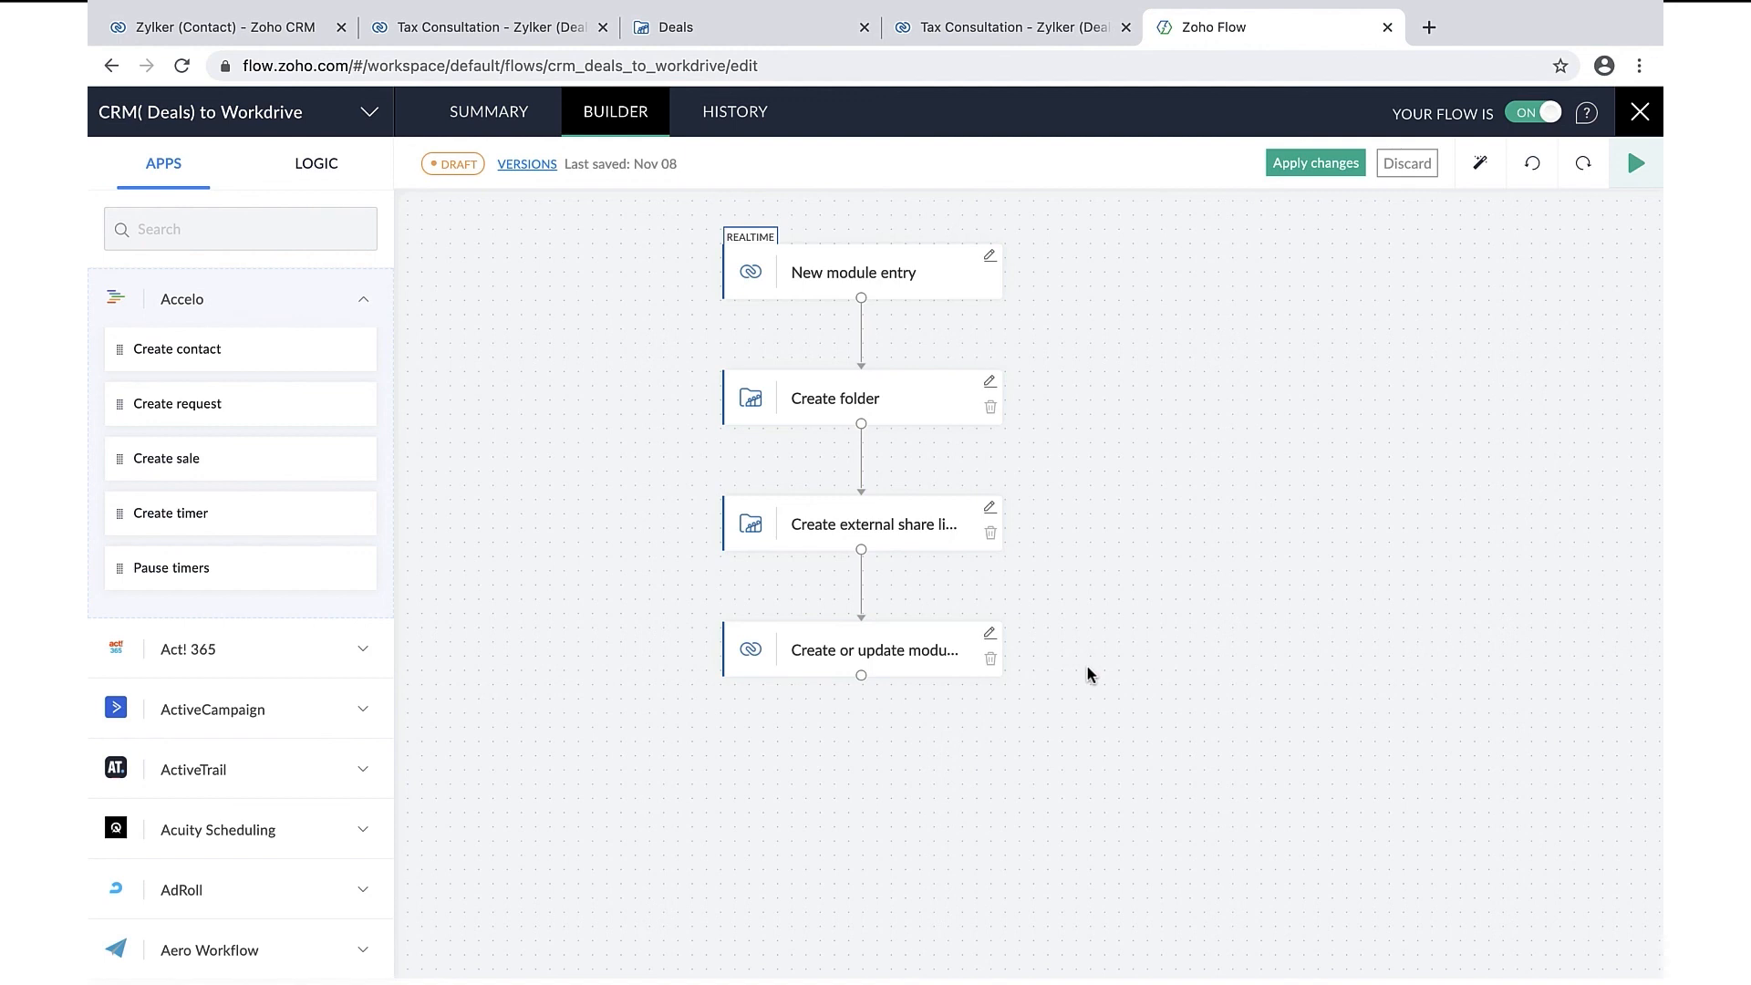